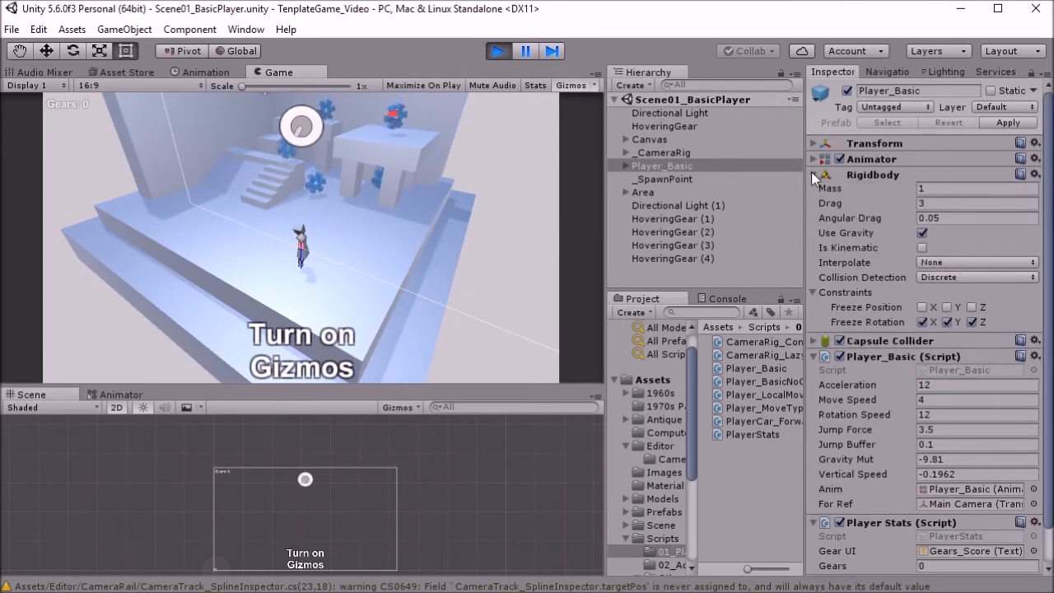
Show the collider's ZeroFriction material with zero friction and bounciness, then reselect Player_Basic
left_click(814, 341)
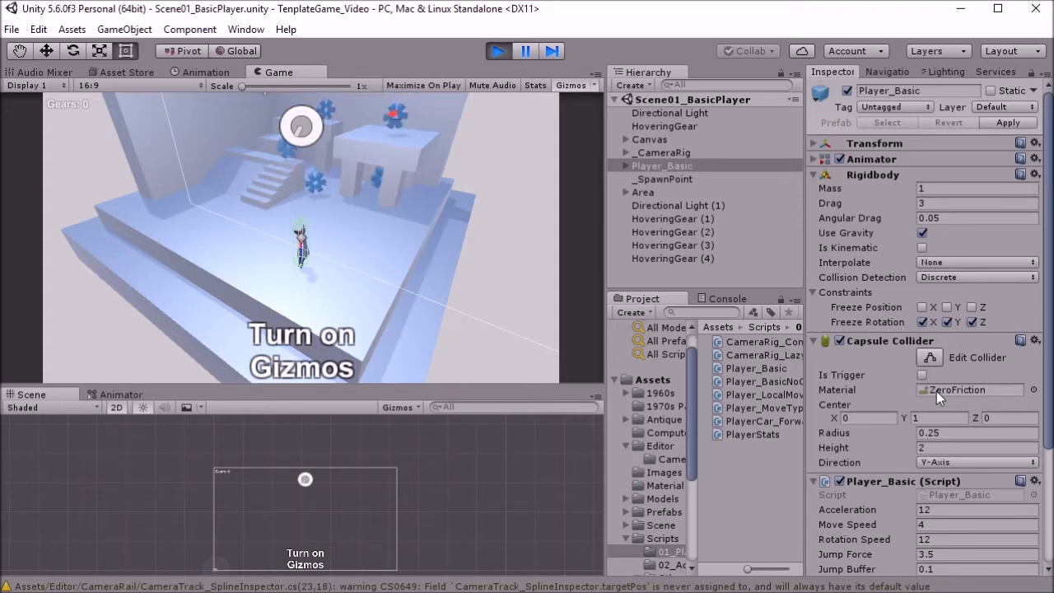
left_click(969, 389)
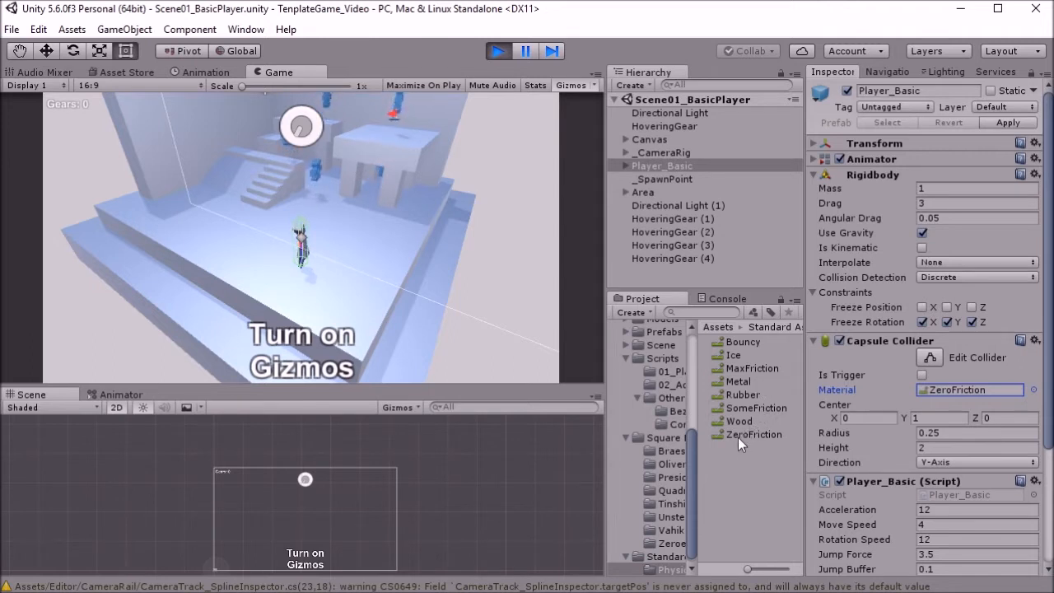
left_click(753, 433)
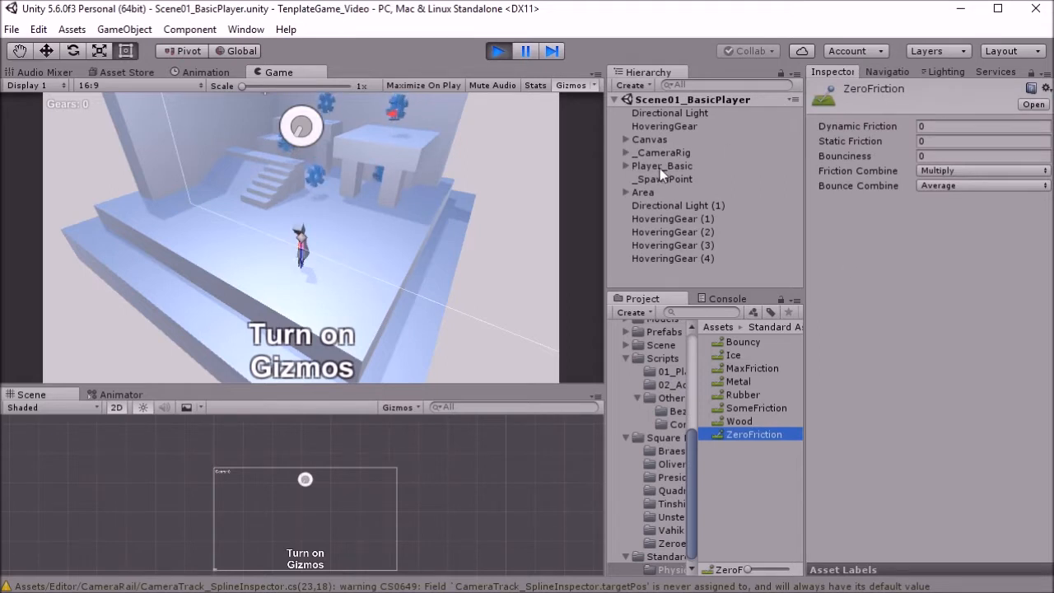
left_click(660, 165)
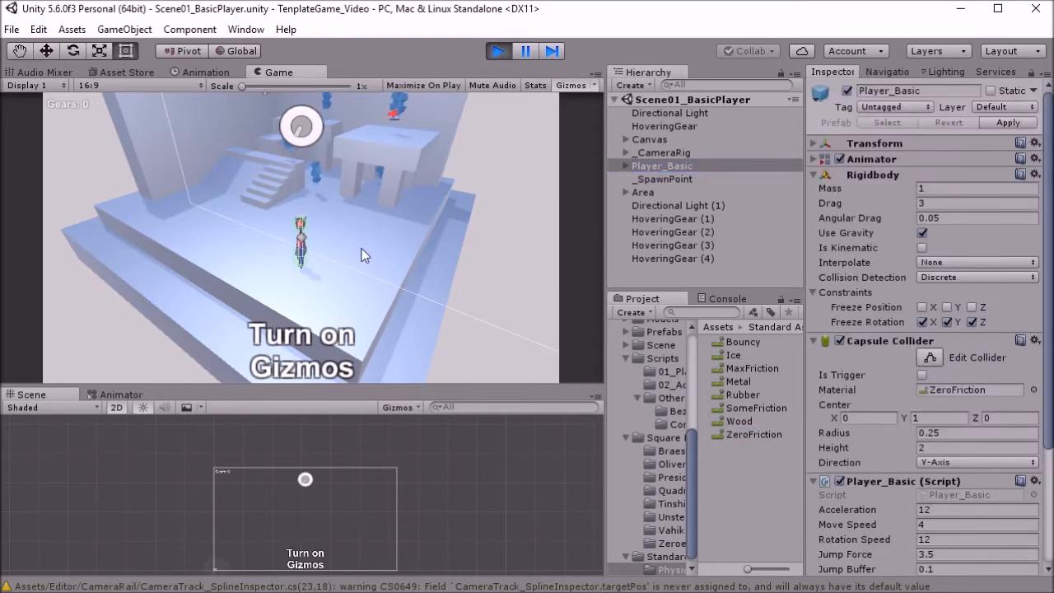
Play-test Player_Basic with Rigidbody drag at 0, then restore drag to 3
left_click(569, 84)
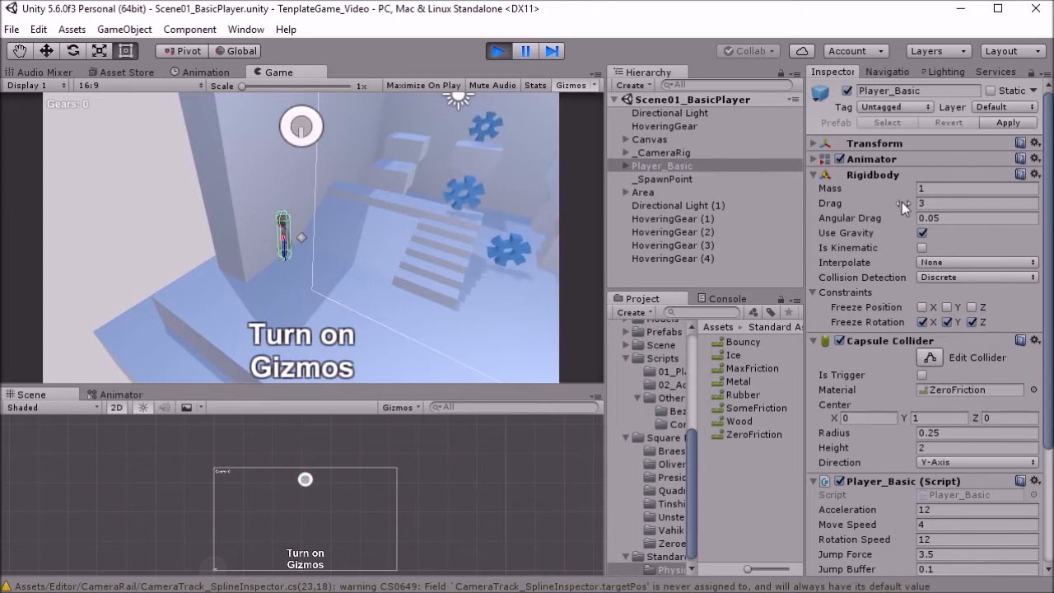
left_click(972, 203)
type("0")
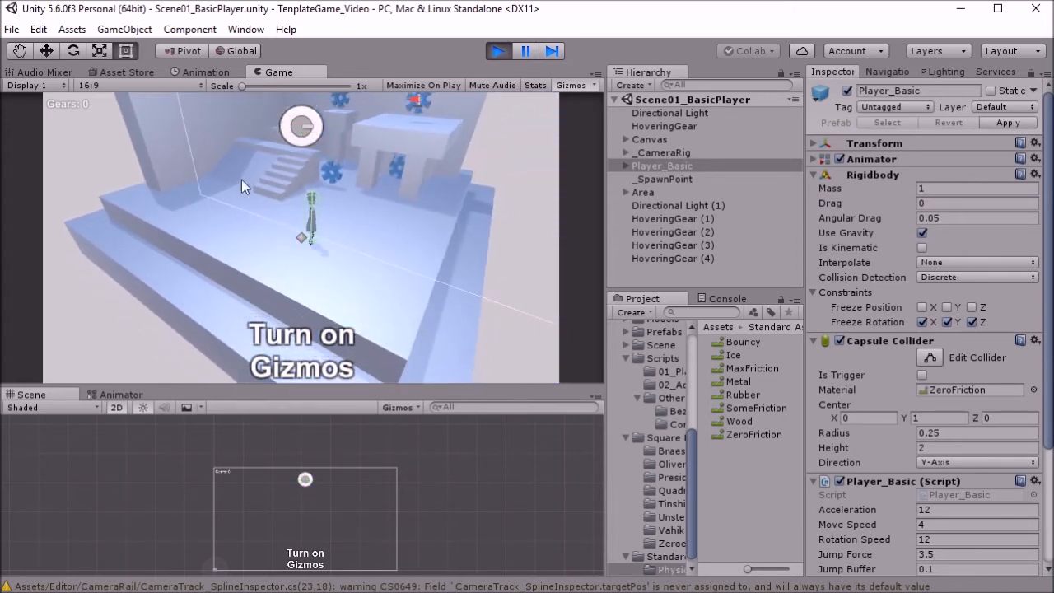
left_click(972, 202)
type("3")
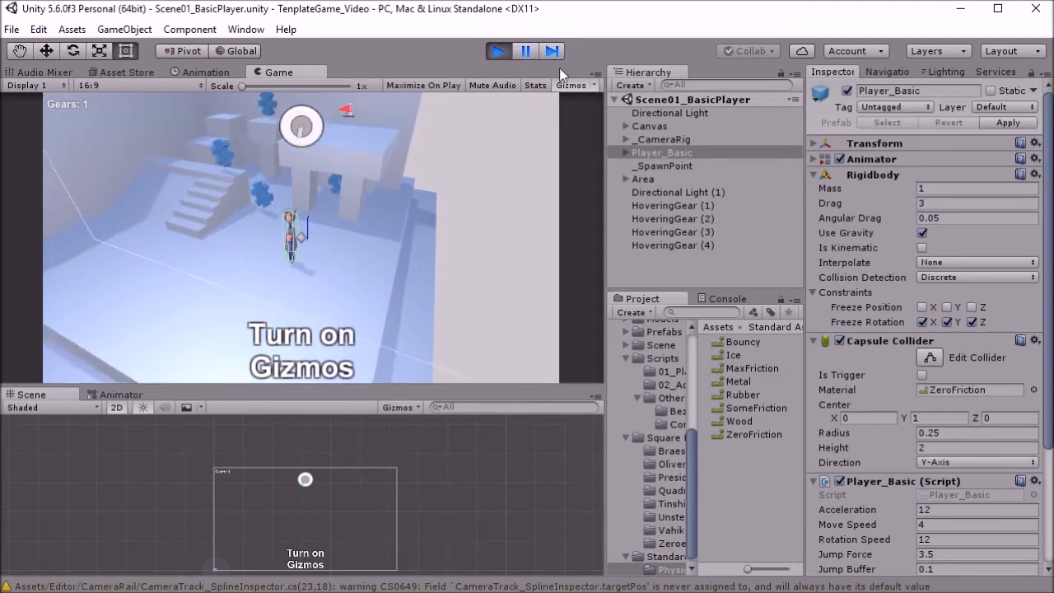
Stop play mode and open the Input settings under Project Settings
left_click(11, 29)
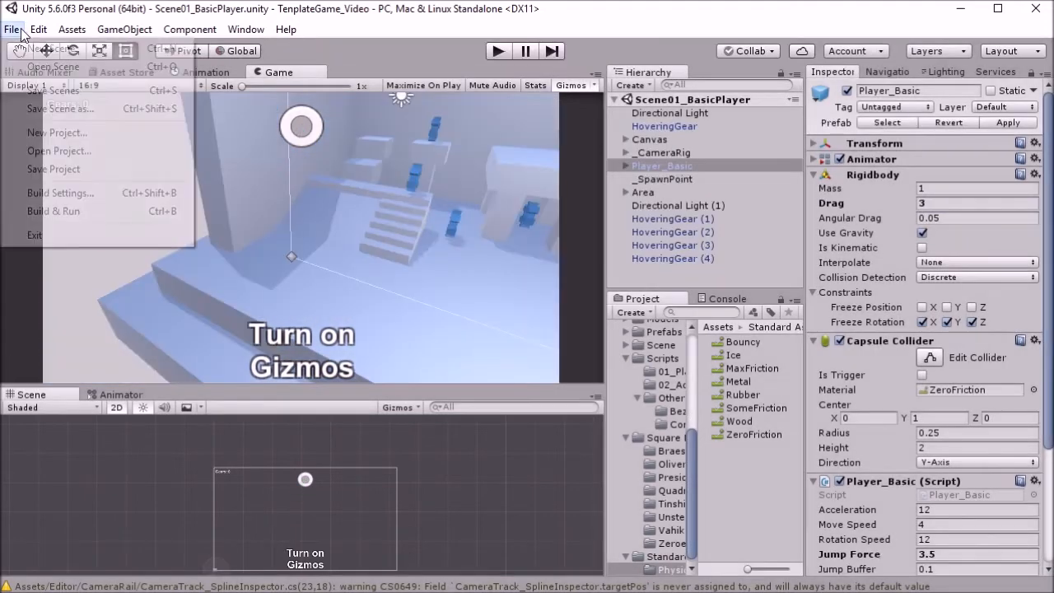
left_click(39, 29)
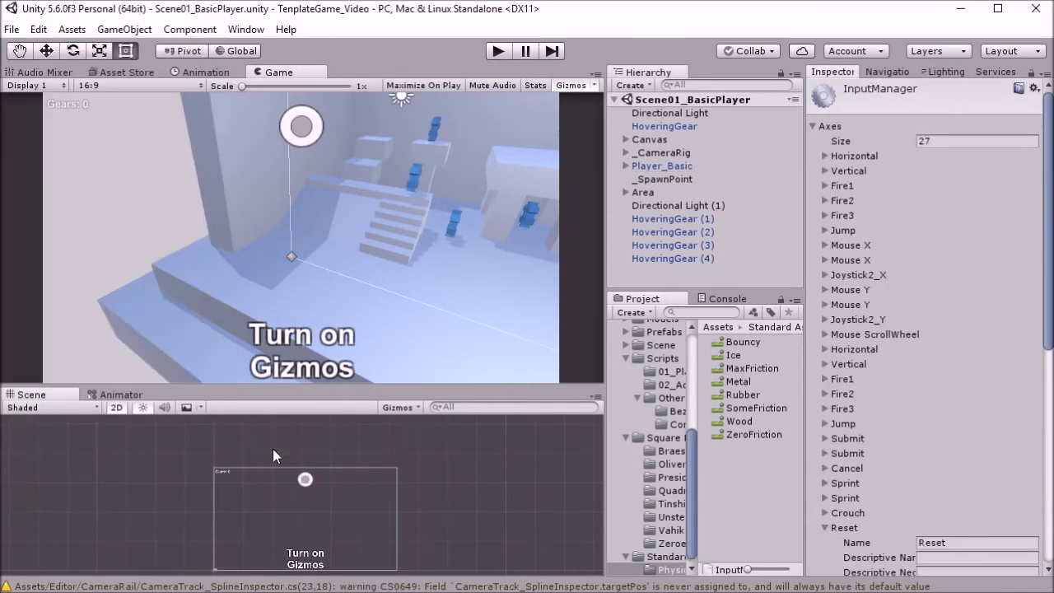
left_click(71, 30)
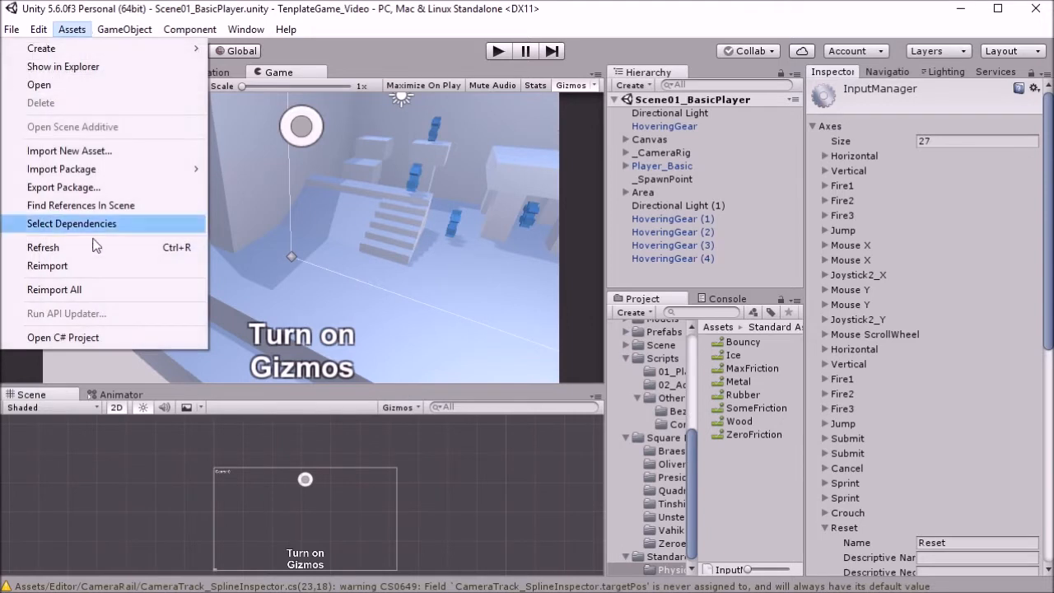
left_click(35, 29)
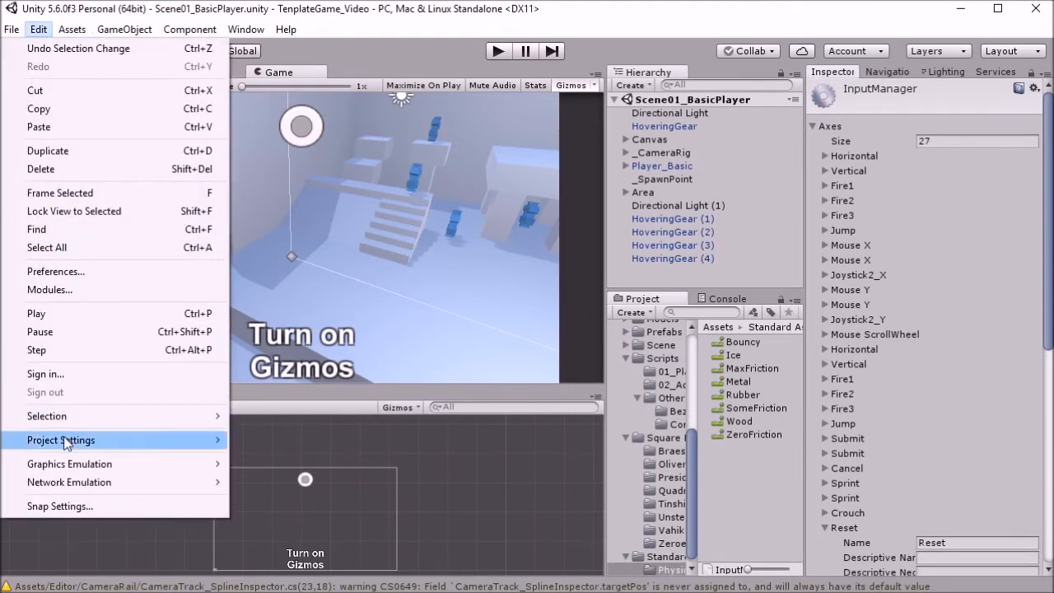
left_click(60, 439)
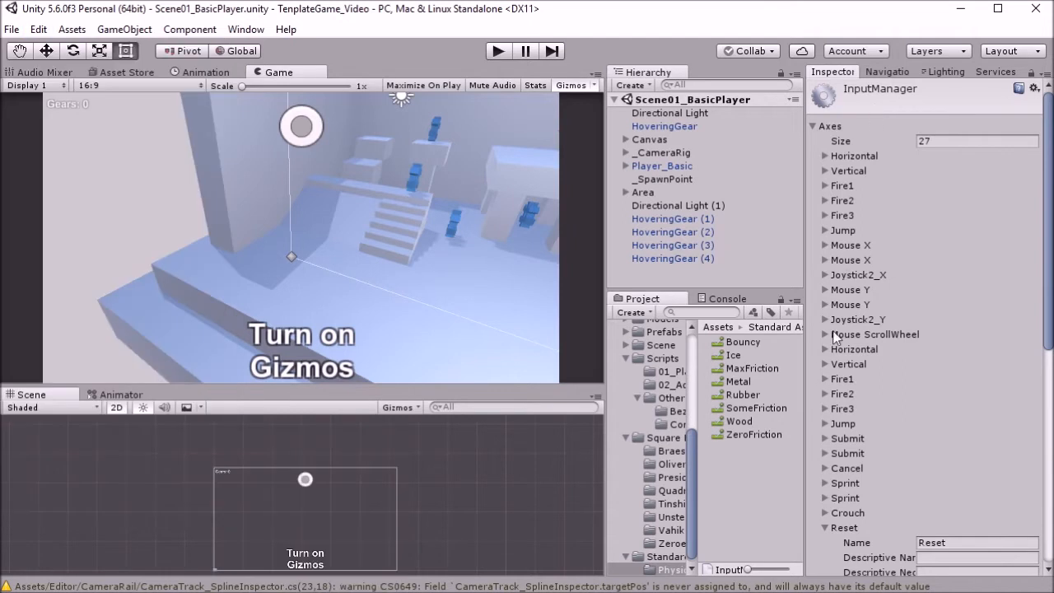
mouse_move(833, 252)
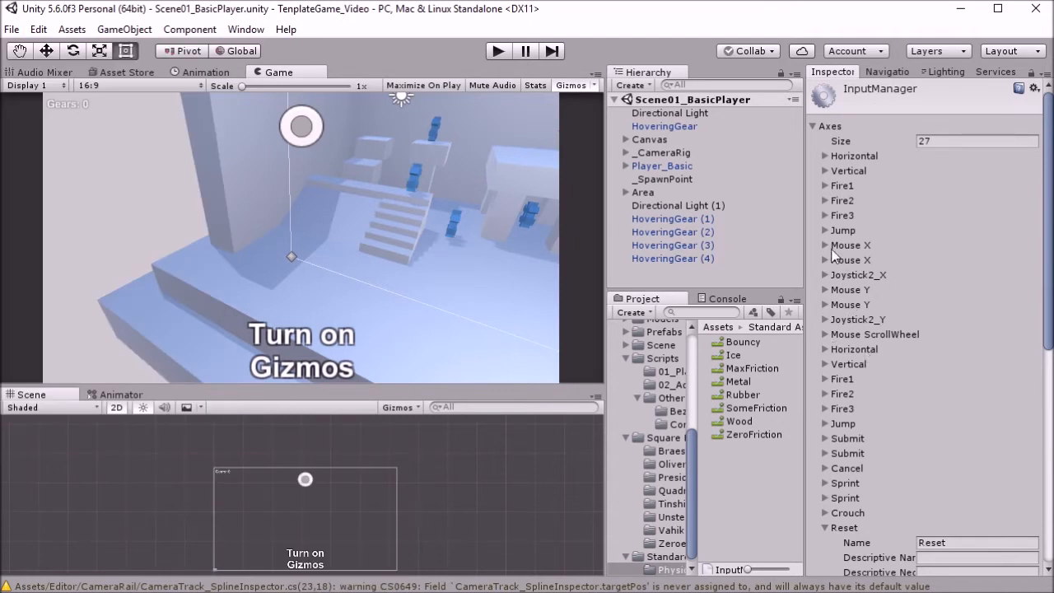
Review the Fire2 axis mapping (left alt or mouse 1) and scroll the axes list
left_click(826, 200)
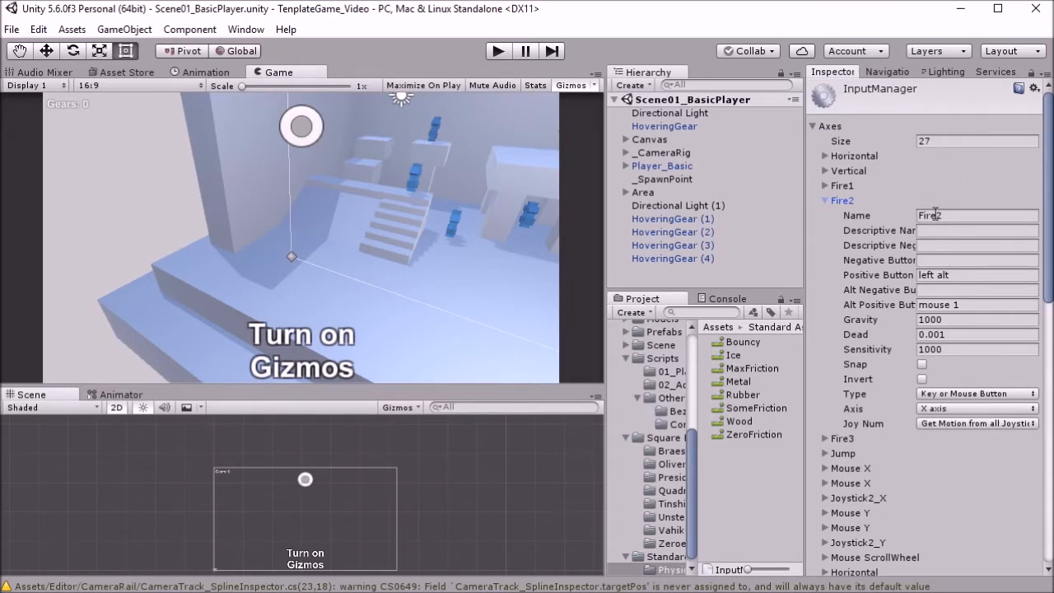
left_click(825, 200)
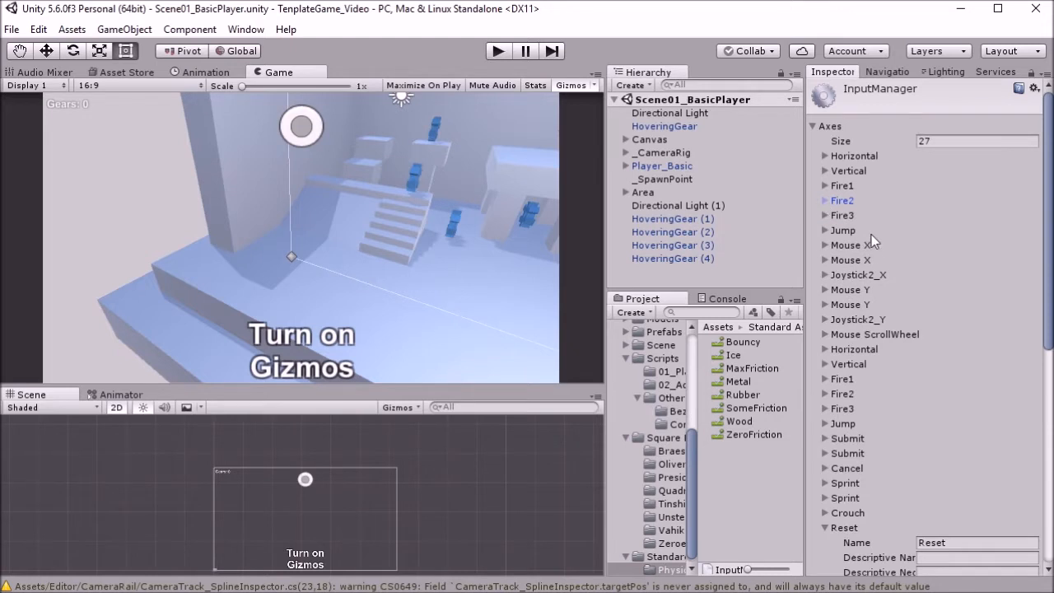
mouse_move(845, 243)
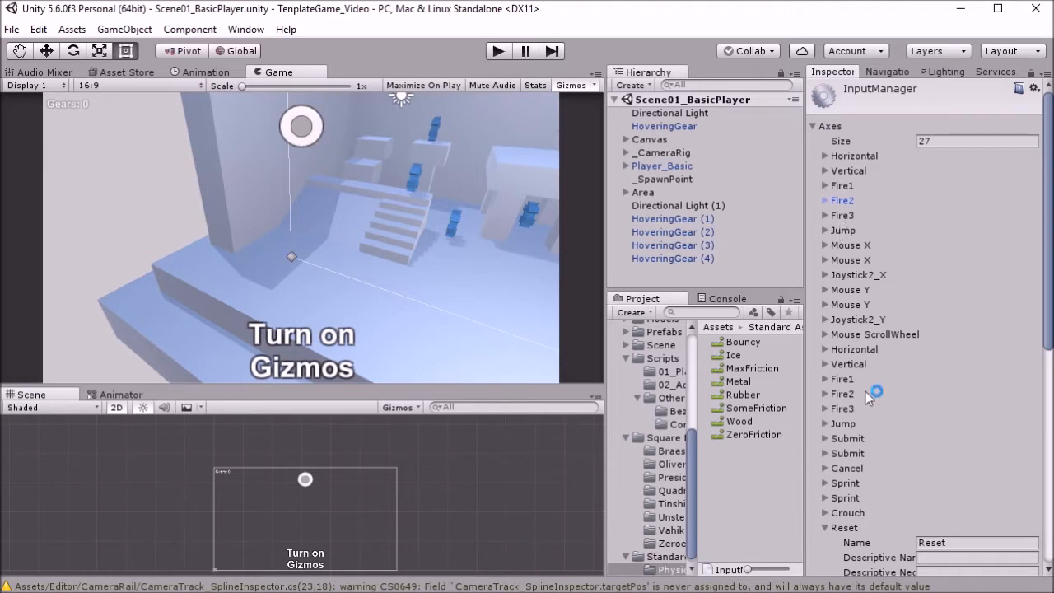
scroll("down", 3)
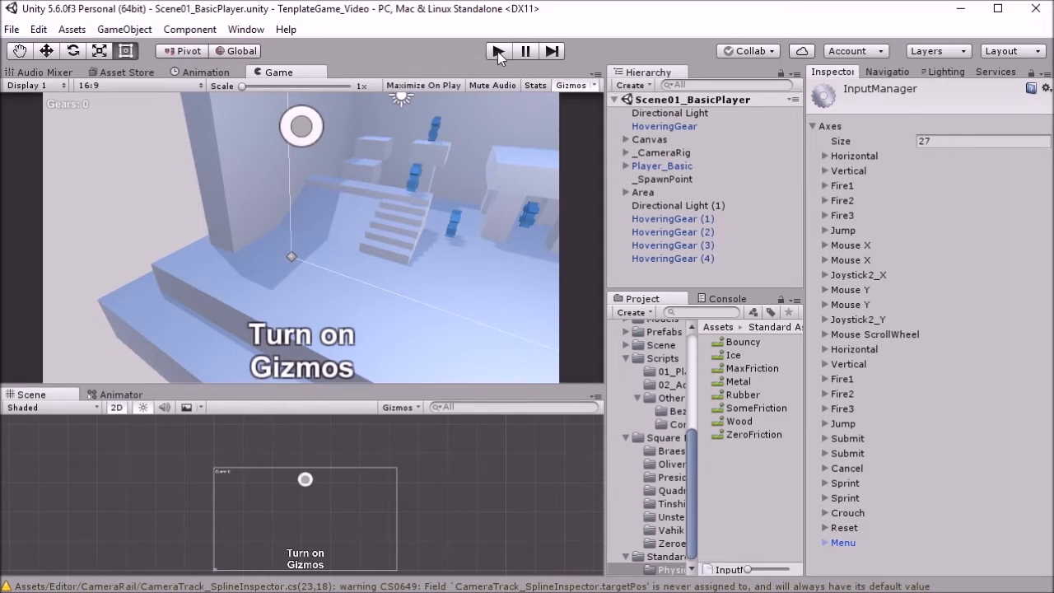
Play the scene with statistics shown and set the Quality level to Fastest
left_click(663, 166)
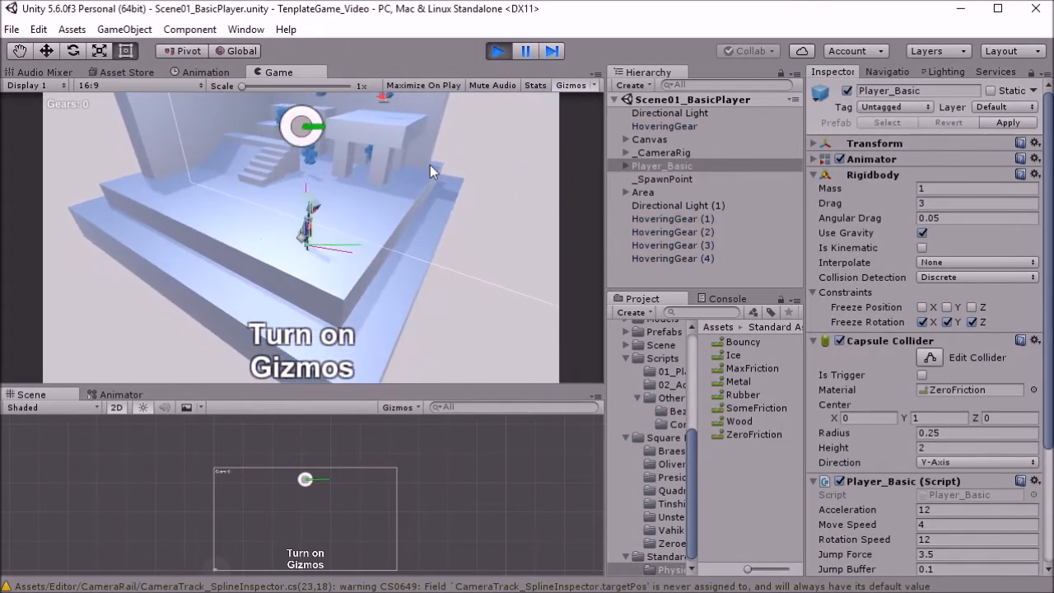
left_click(534, 86)
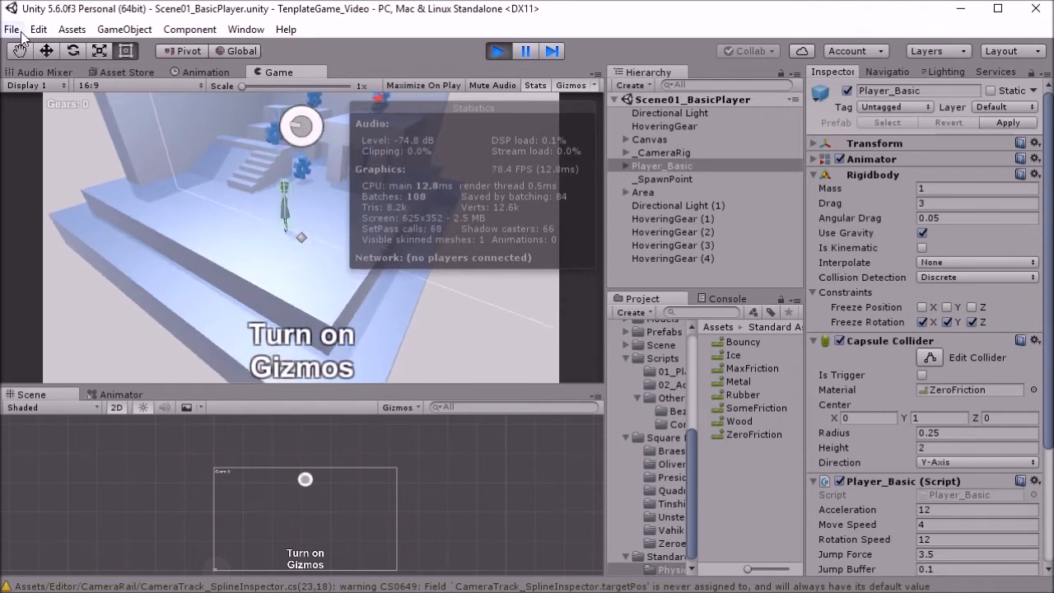
left_click(38, 29)
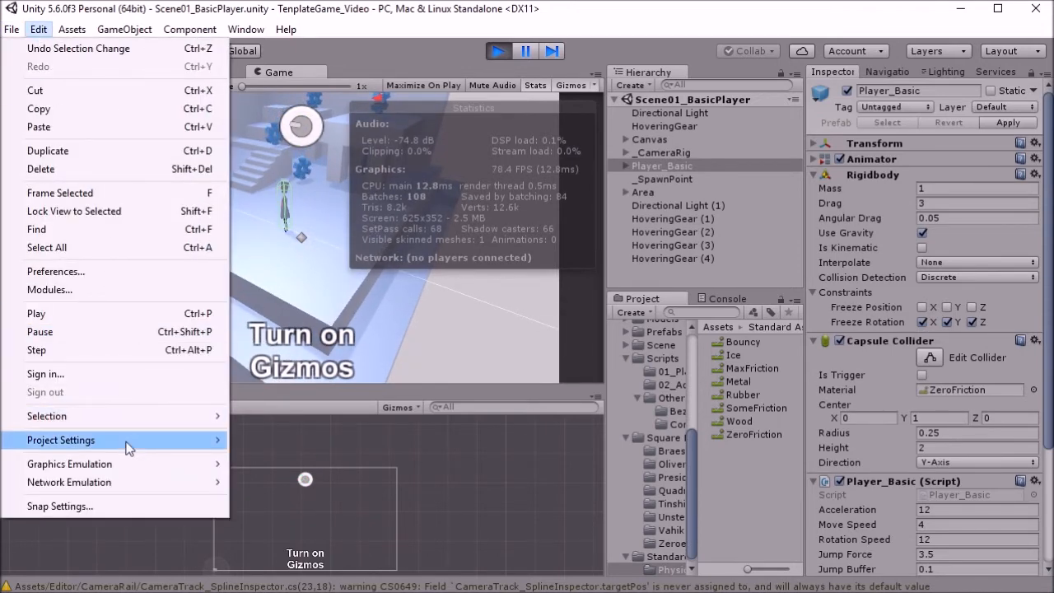
left_click(60, 439)
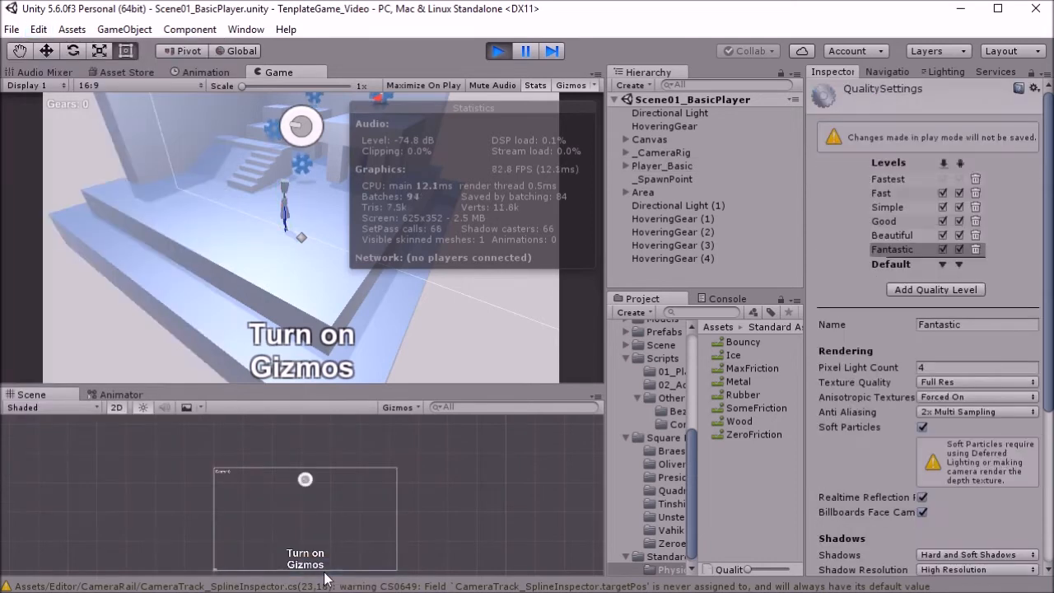
left_click(888, 179)
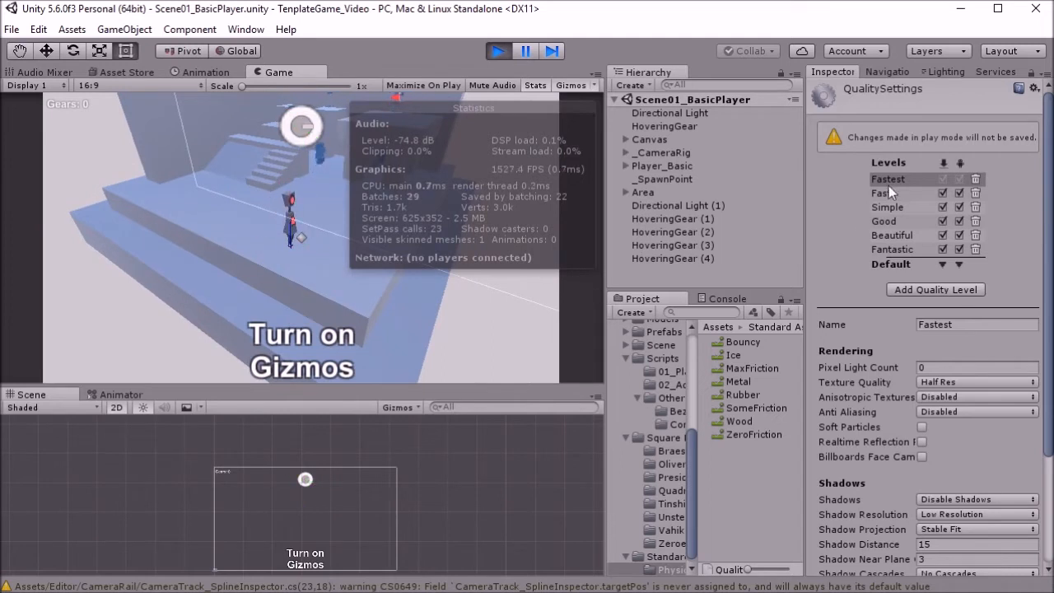
left_click(892, 248)
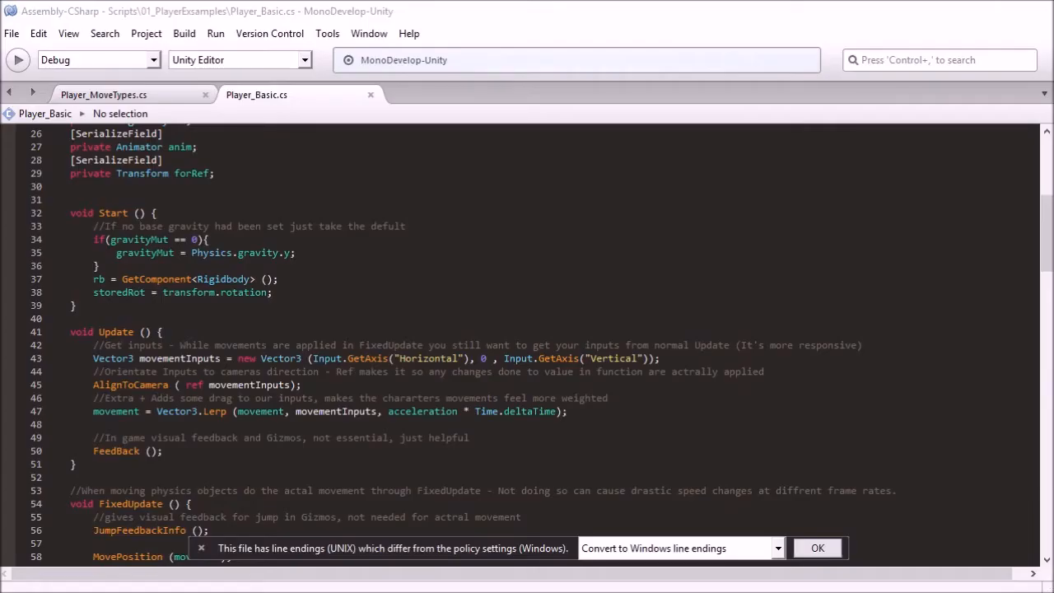
Scroll through the Start and Update code of Player_Basic.cs
scroll("down", 3)
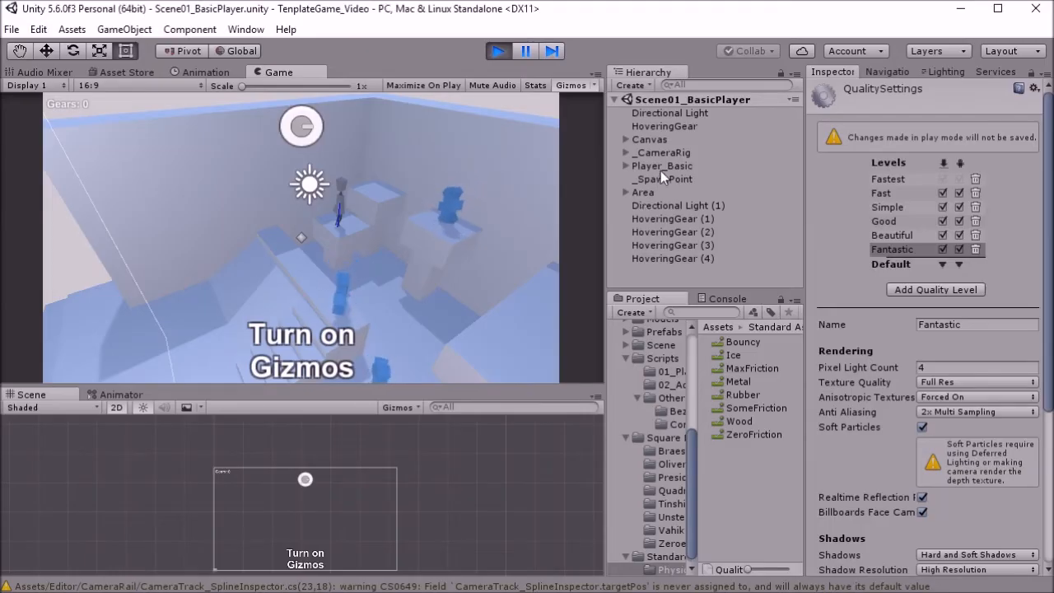
Select Player_Basic and view its Rigidbody, Capsule Collider and script jump settings
left_click(660, 166)
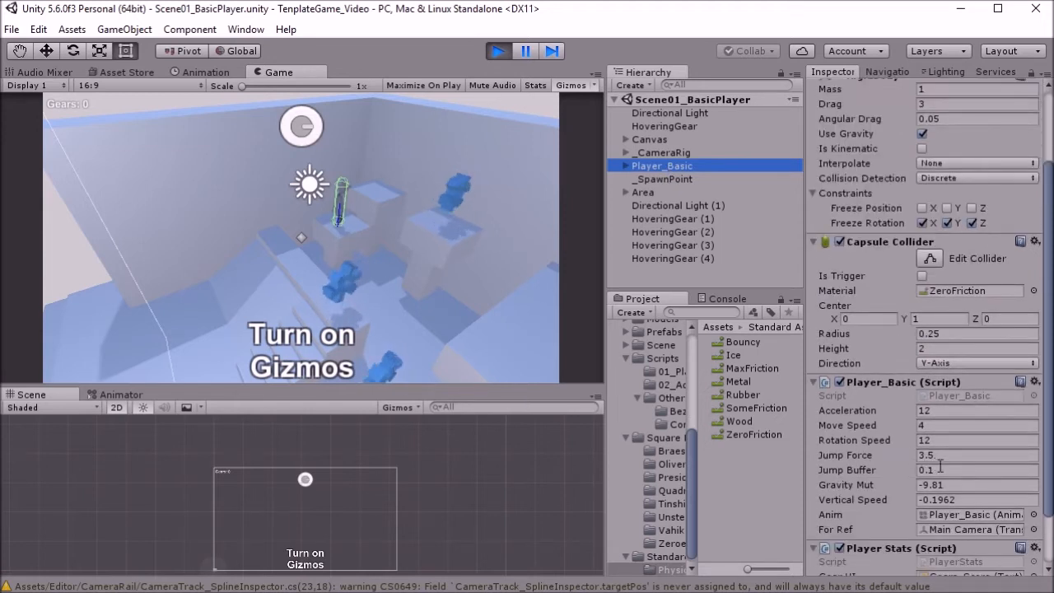
left_click(976, 469)
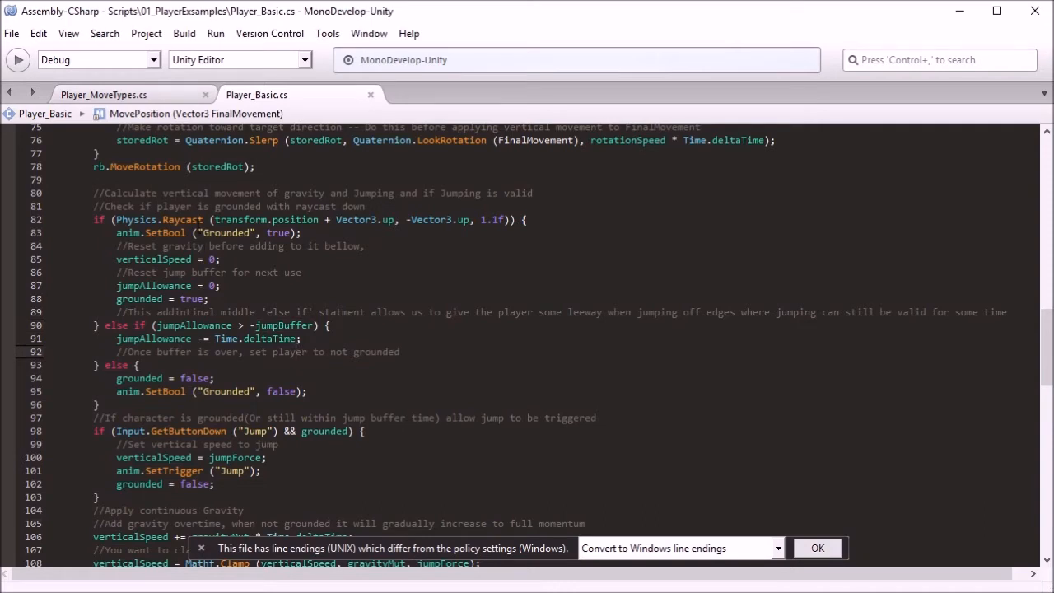
mouse_move(177, 219)
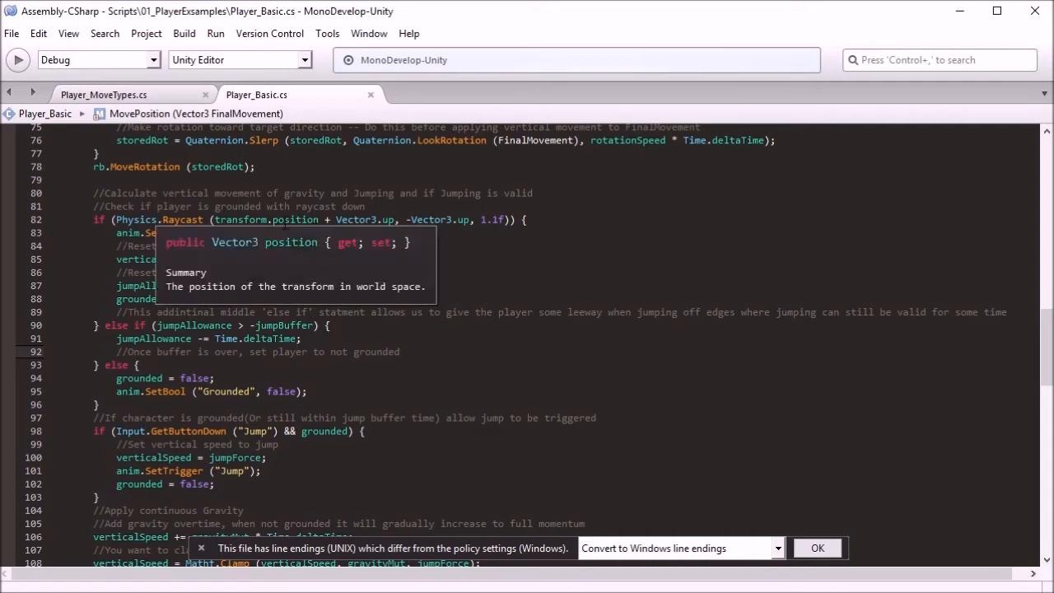
mouse_move(529, 206)
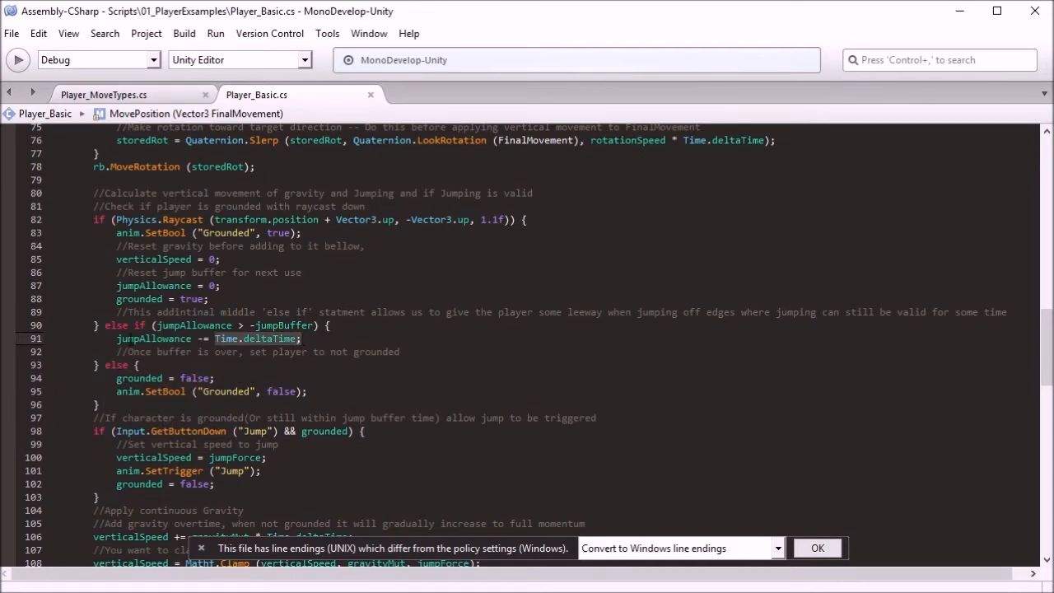
mouse_move(226, 338)
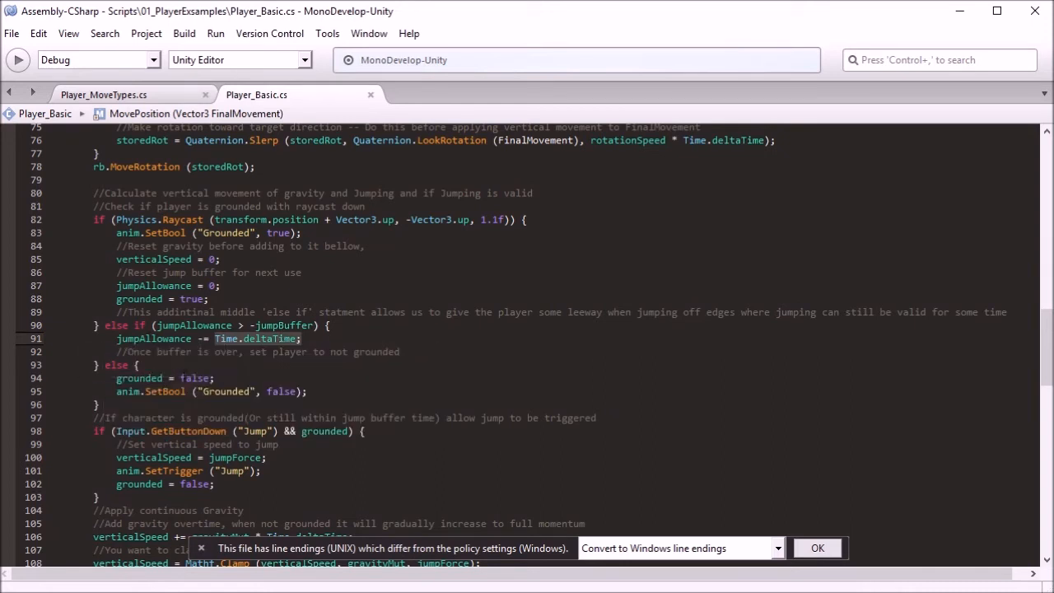
mouse_move(140, 378)
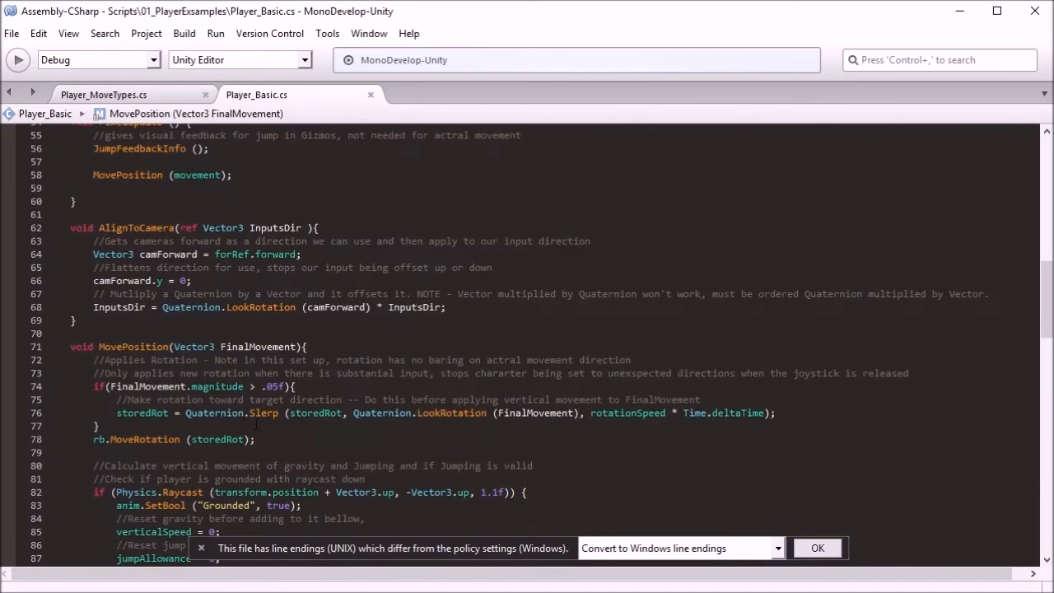
Scroll up to the verticalSpeed, jumpAllowance and grounded fields, then down to Update
scroll("up", 3)
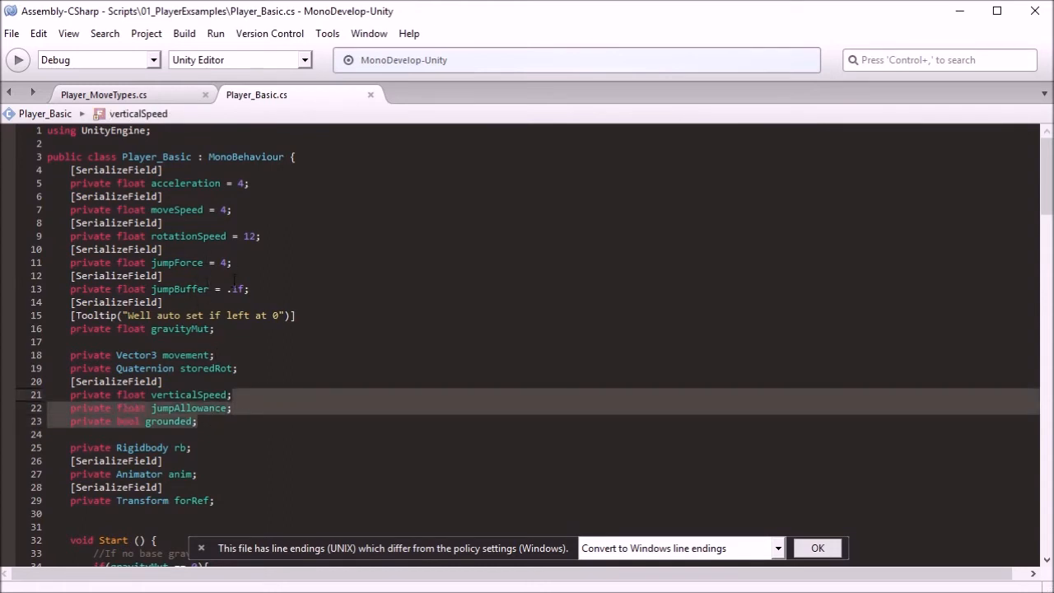
scroll("down", 3)
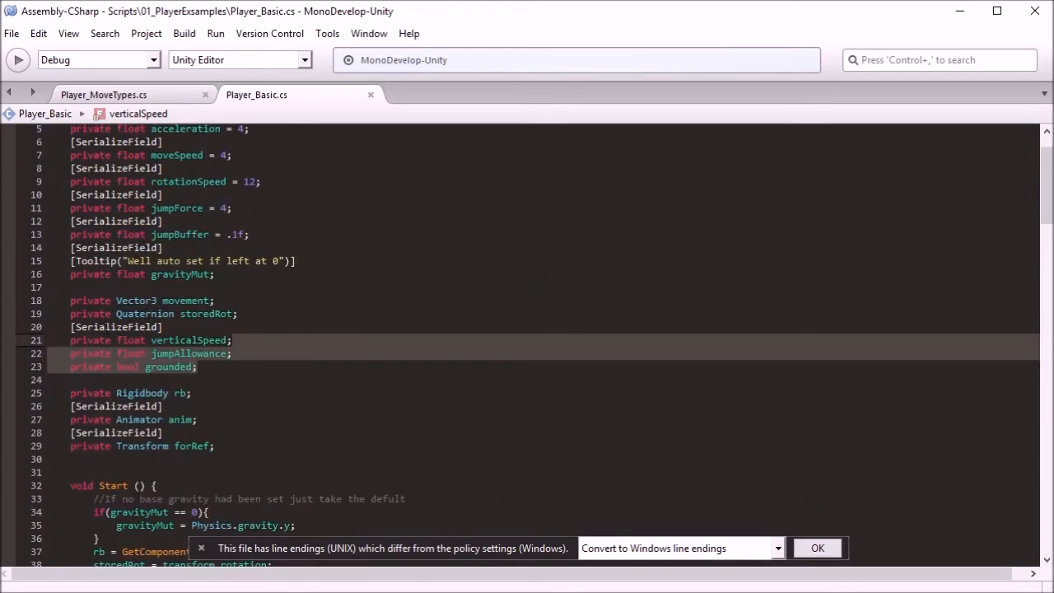
scroll("down", 3)
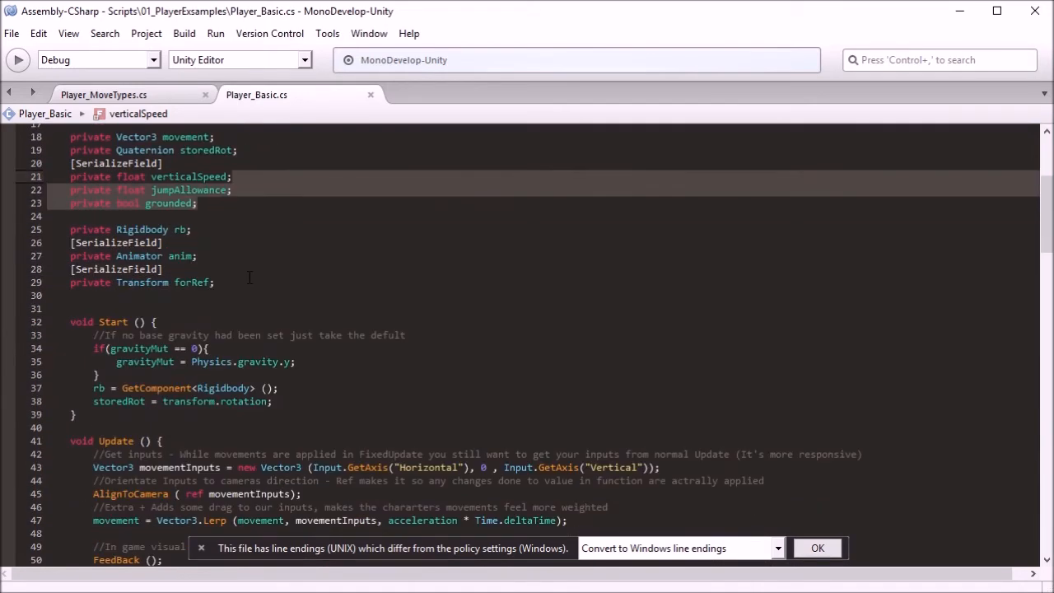
scroll("down", 3)
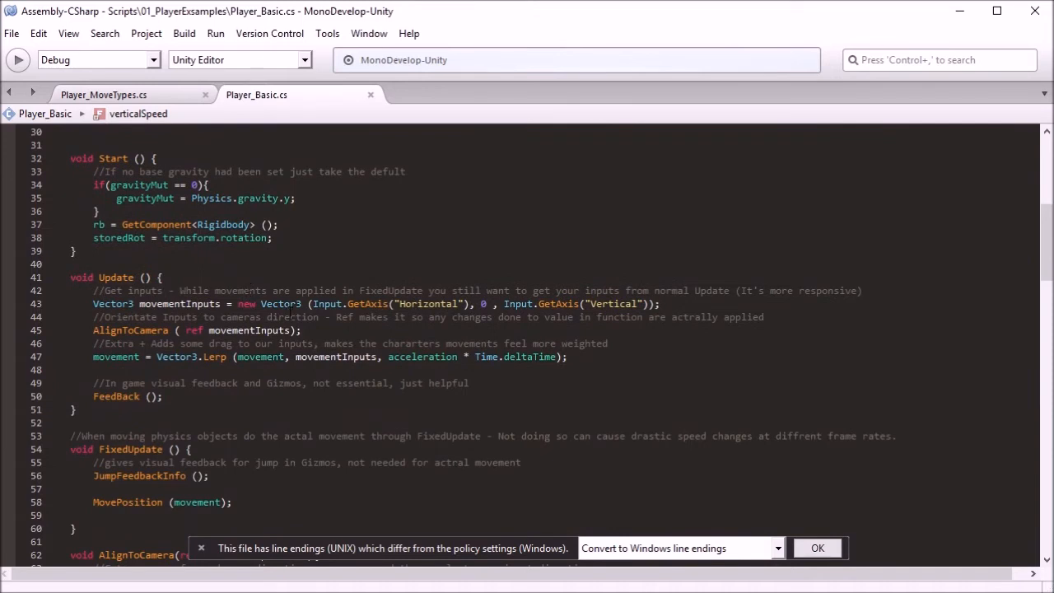
mouse_move(360, 317)
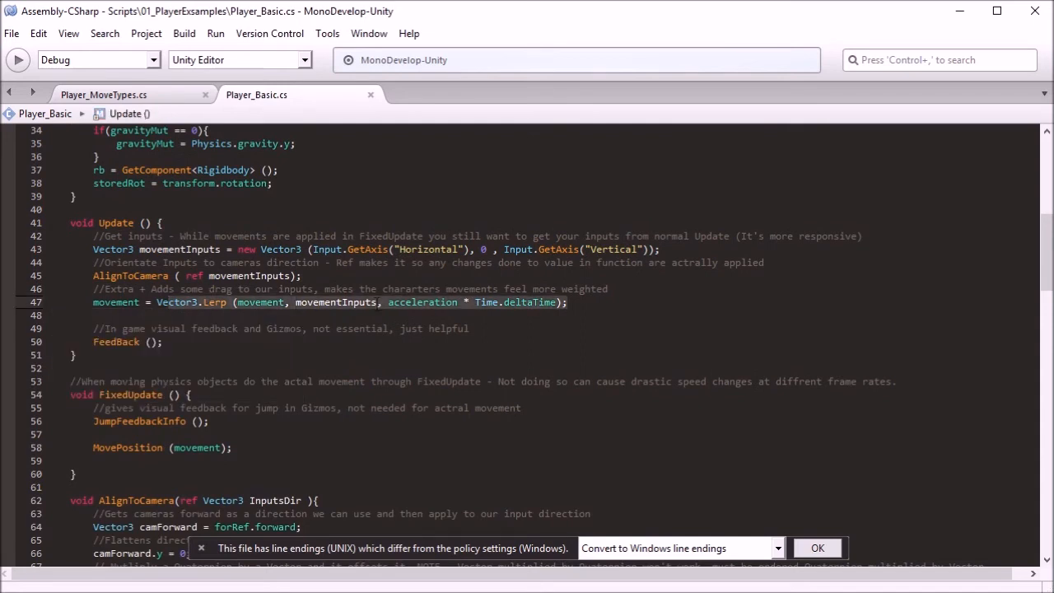
Highlight every use of 'acceleration' from line 47's Lerp smoothing line
double_click(422, 302)
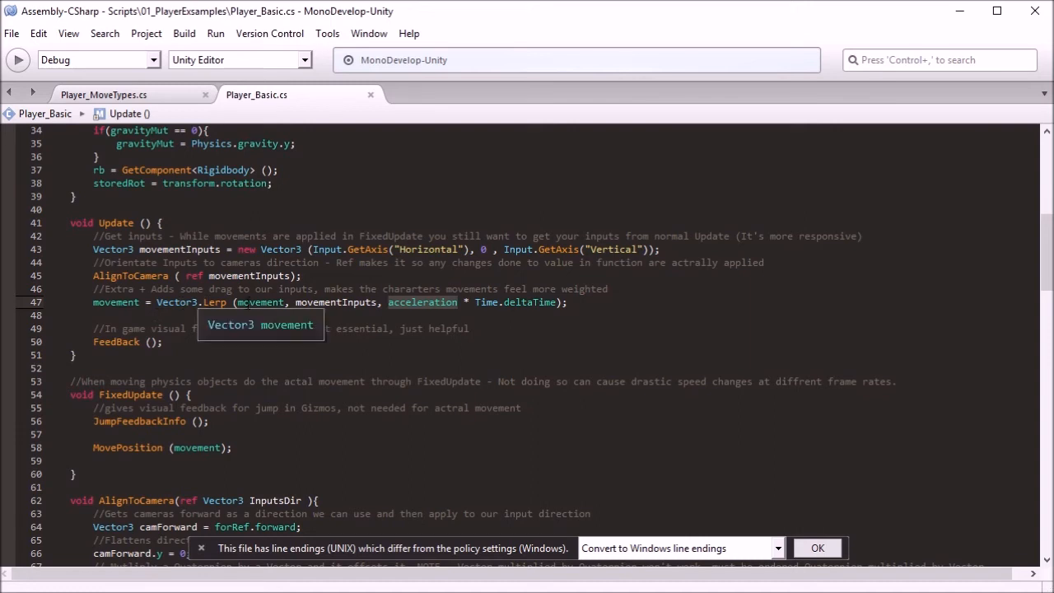
mouse_move(214, 302)
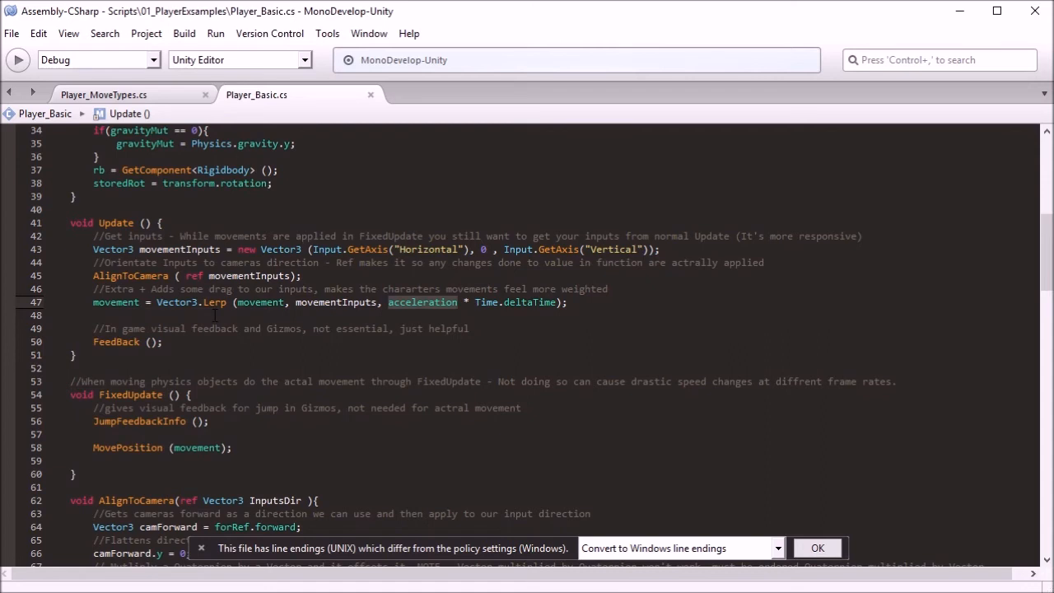
mouse_move(217, 372)
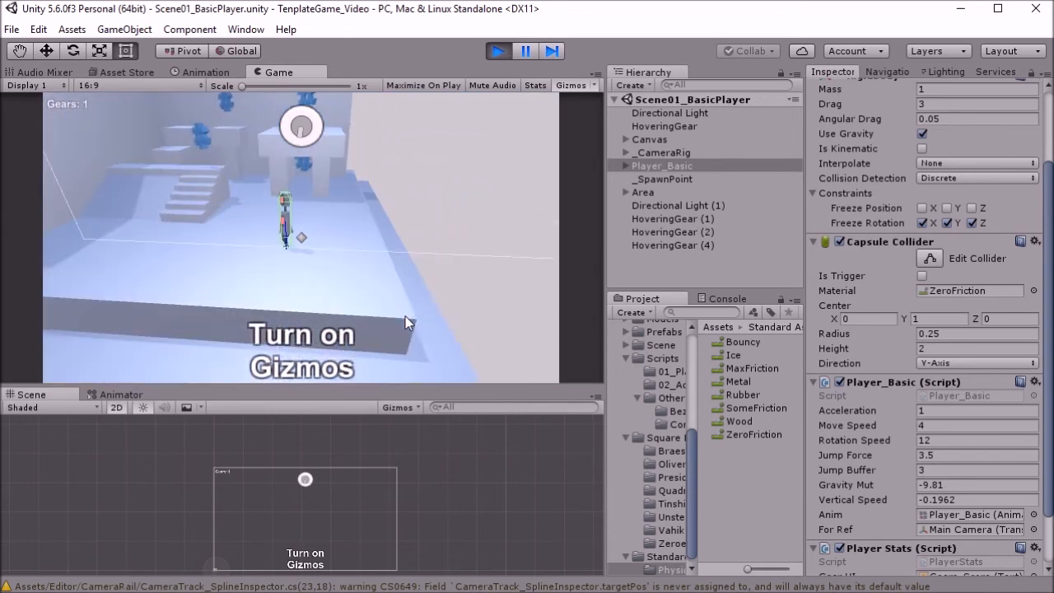
mouse_move(410, 185)
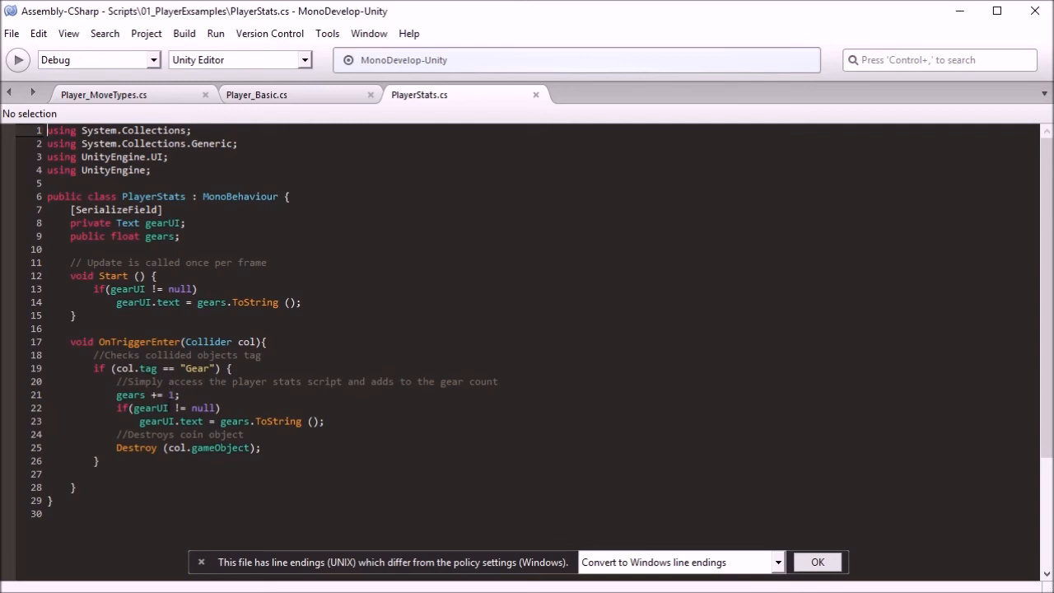
mouse_move(956, 9)
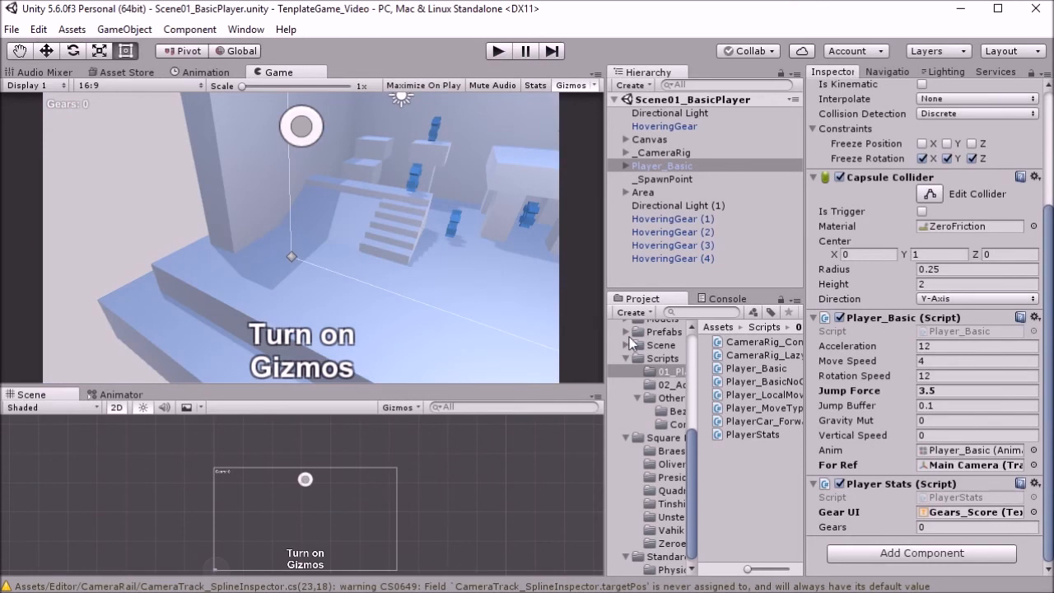
Show the scene files in the Assets Scene folder
left_click(761, 380)
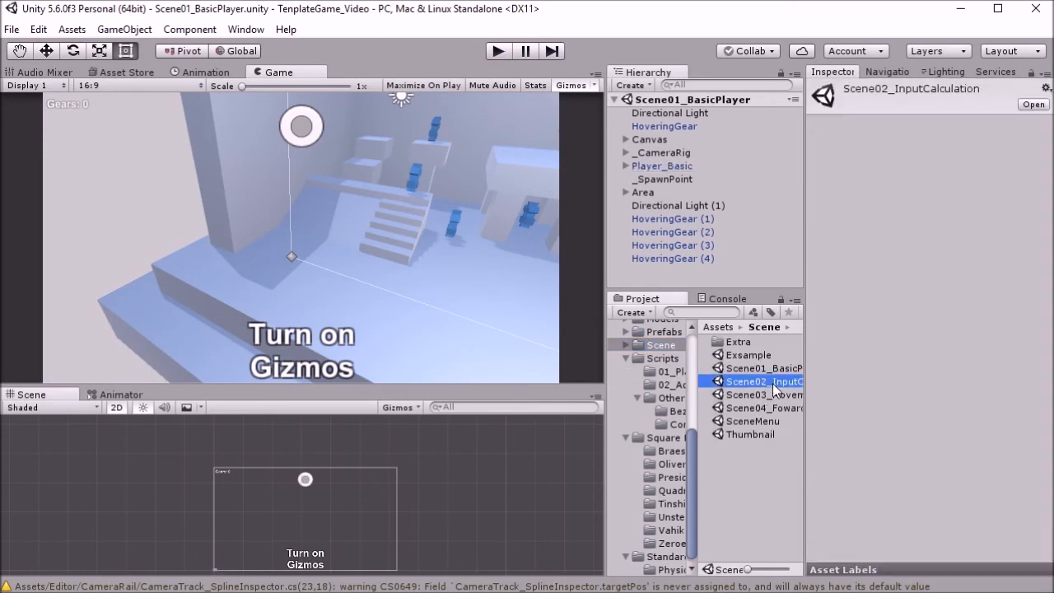
Open Scene03_MovementScriptsDiffrances and start it playing
double_click(757, 394)
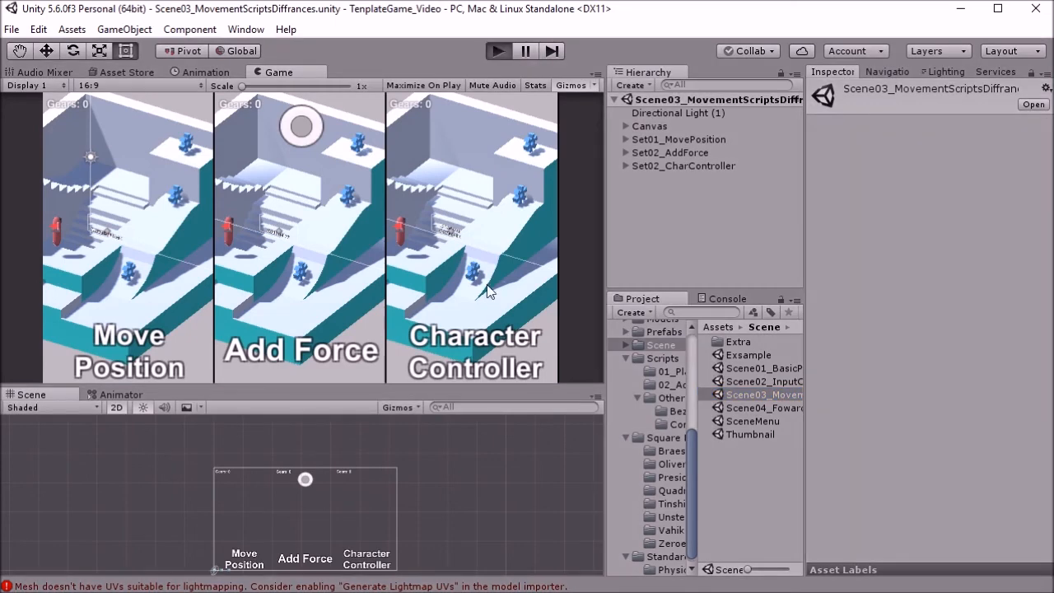
left_click(497, 50)
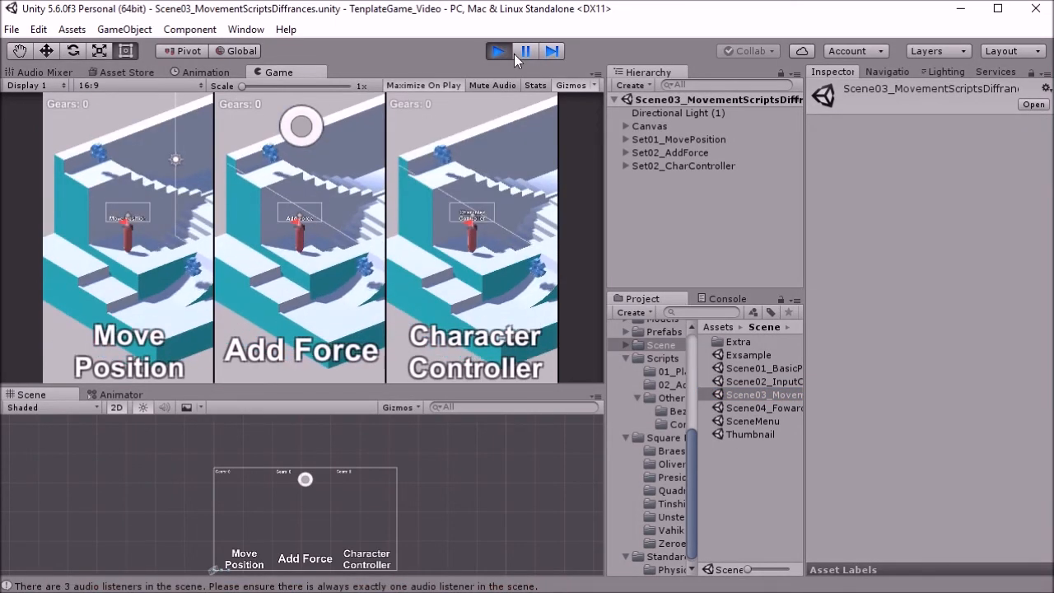